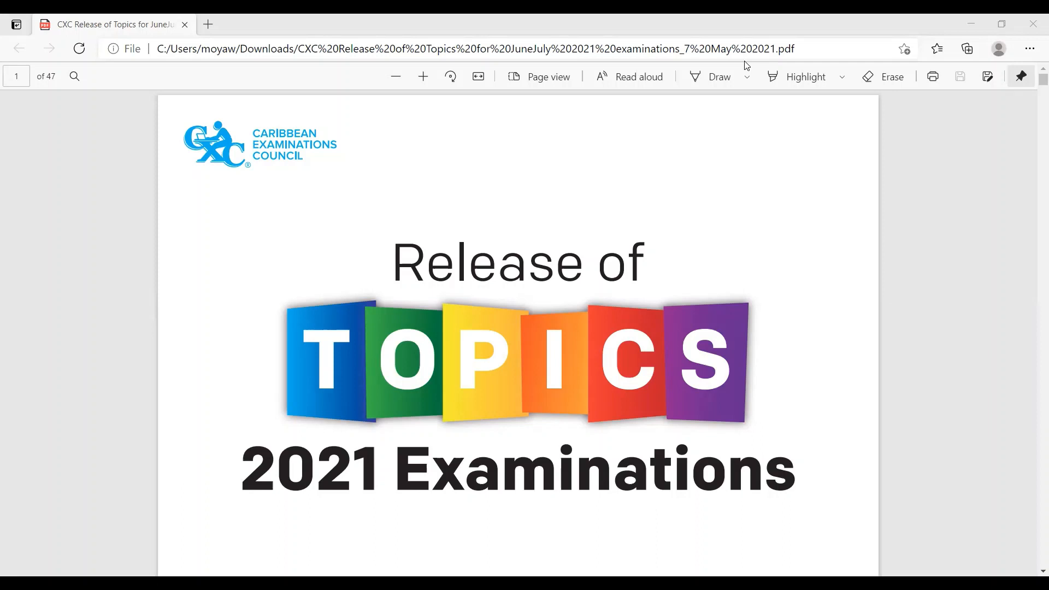
pyautogui.moveTo(609, 189)
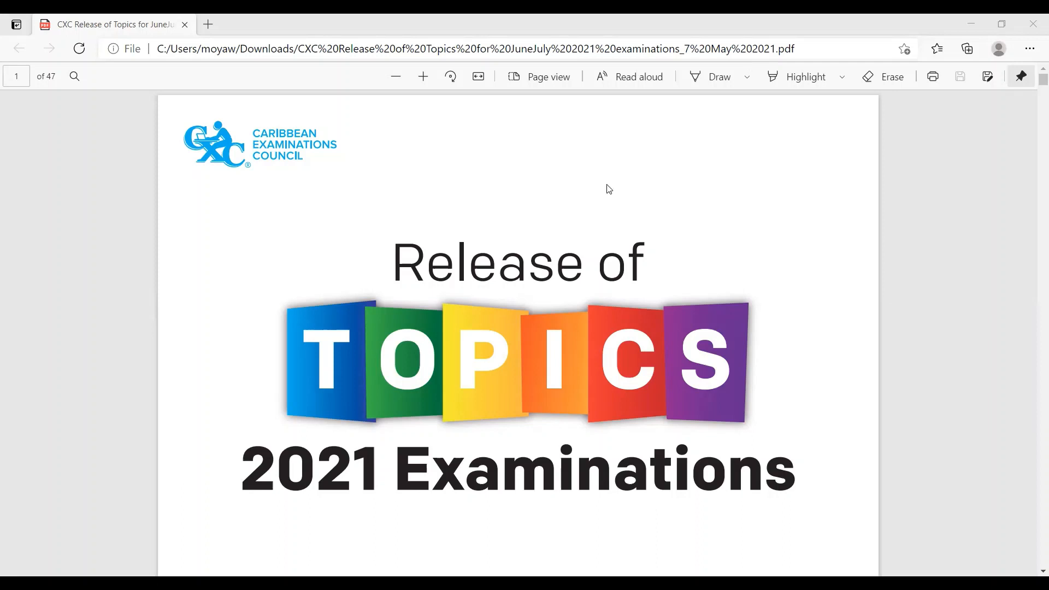
pyautogui.moveTo(939, 552)
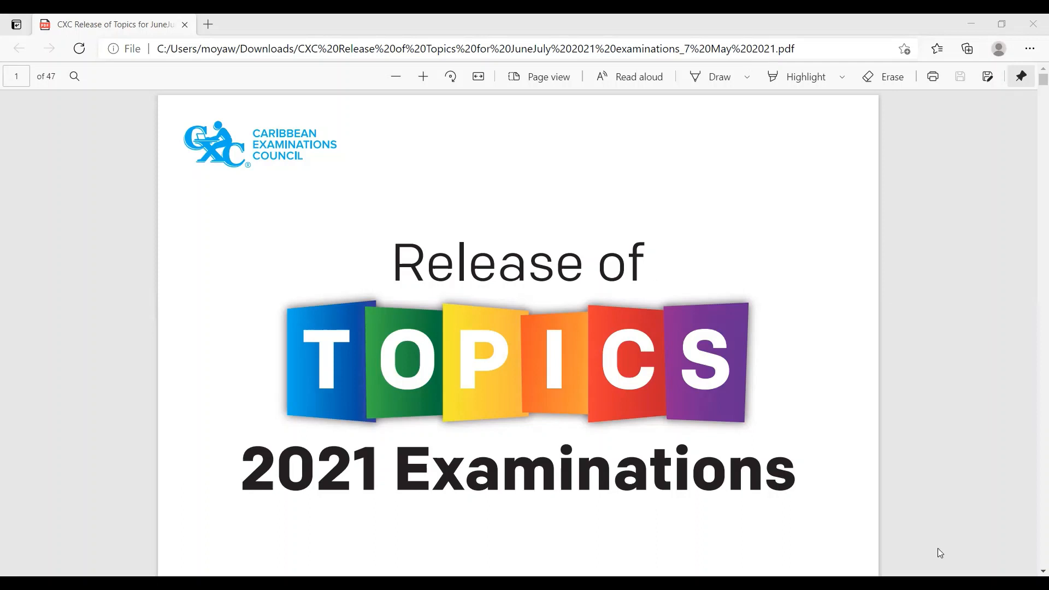
pyautogui.scroll(-3)
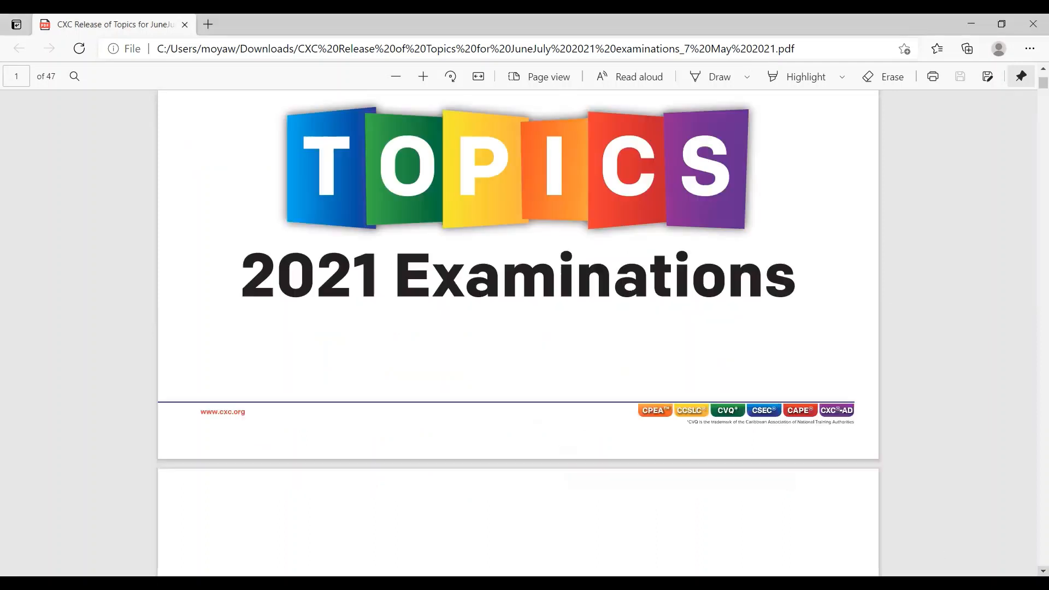
pyautogui.scroll(-3)
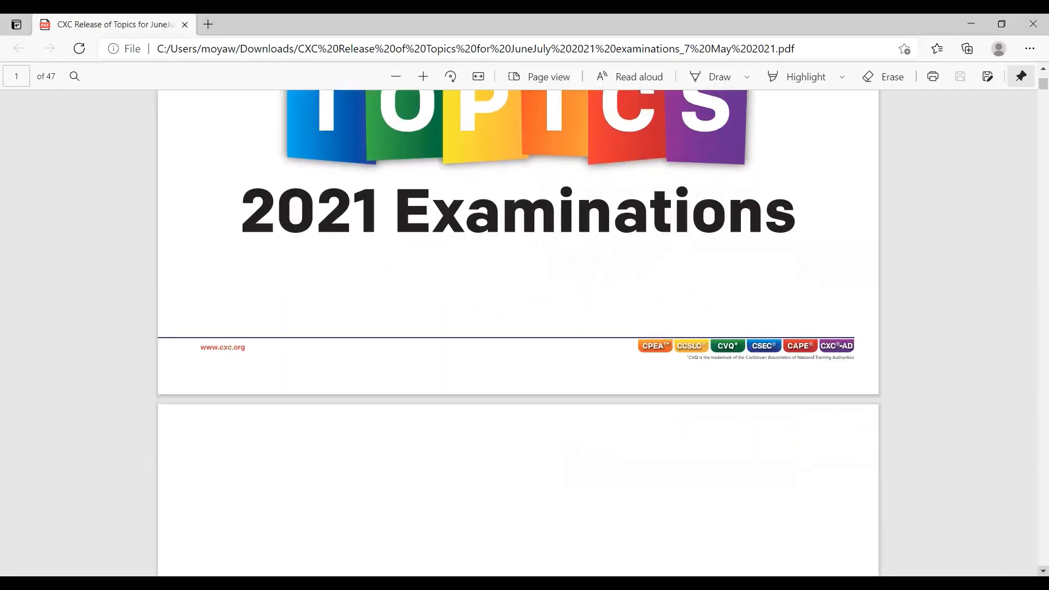
pyautogui.scroll(-3)
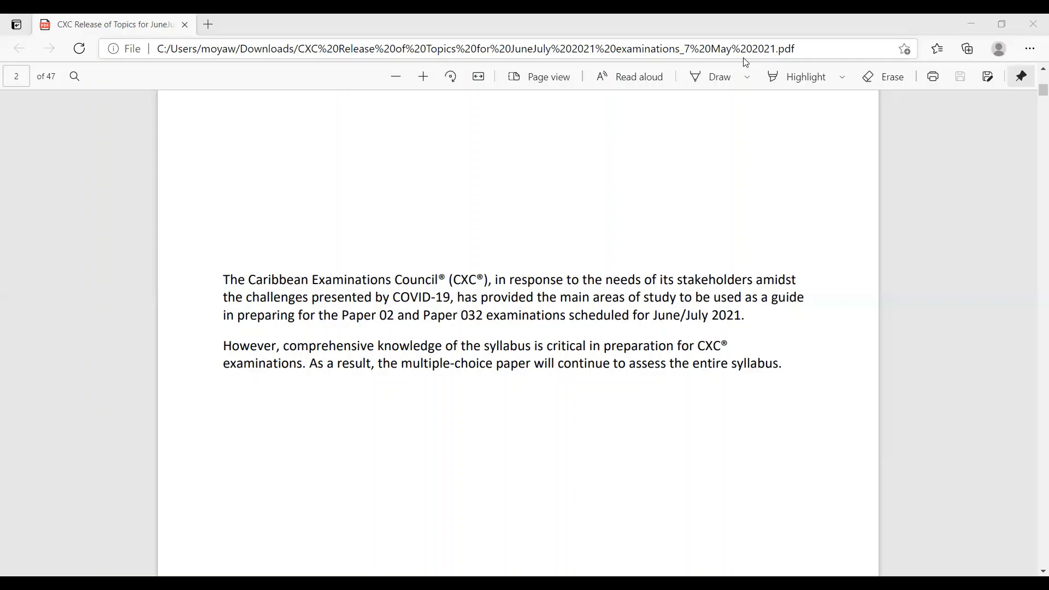
pyautogui.scroll(-3)
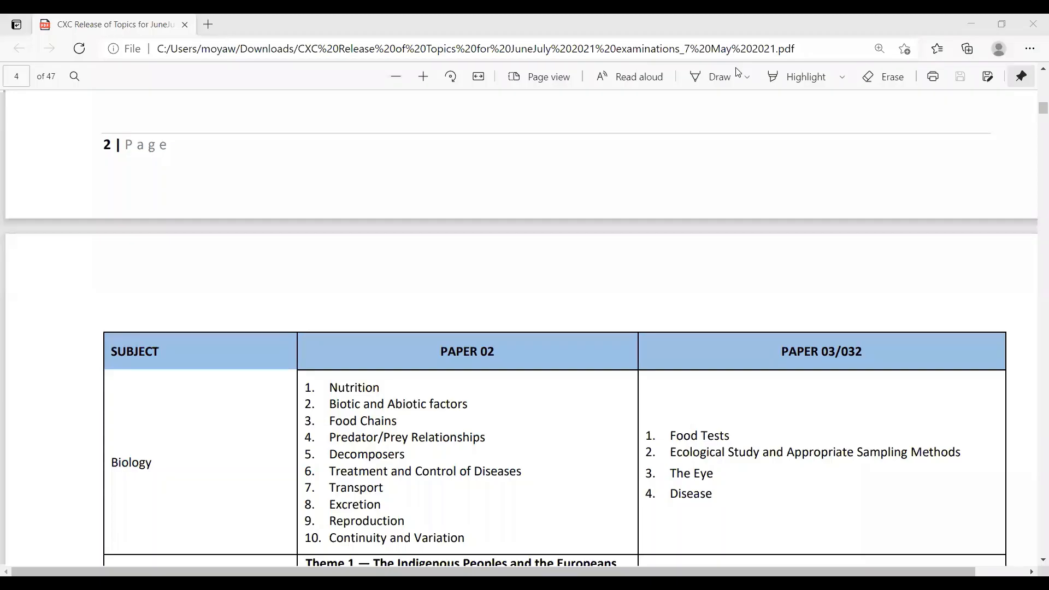
pyautogui.moveTo(720, 77)
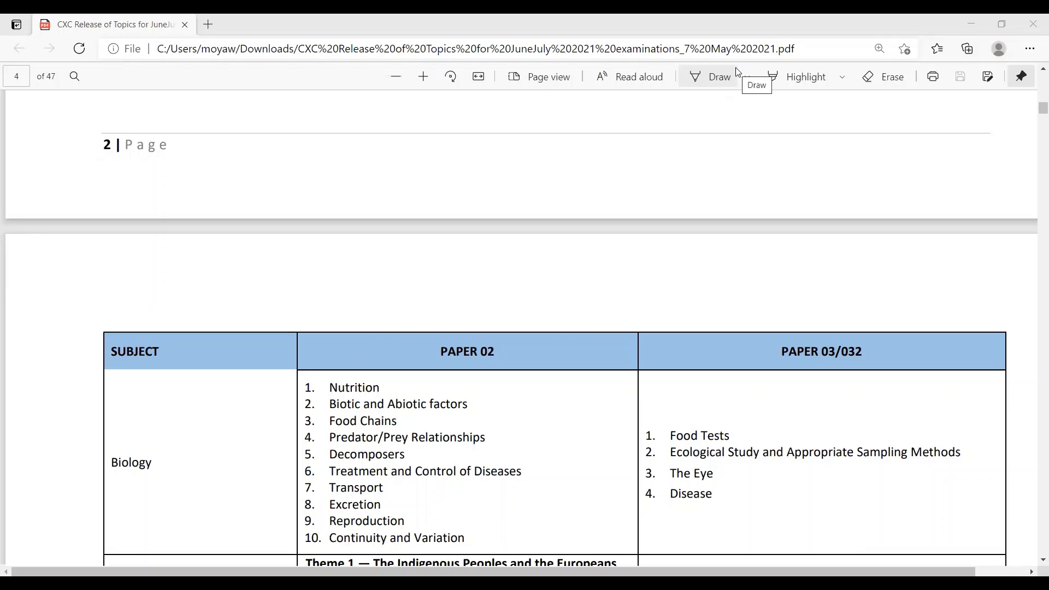
pyautogui.moveTo(644, 422)
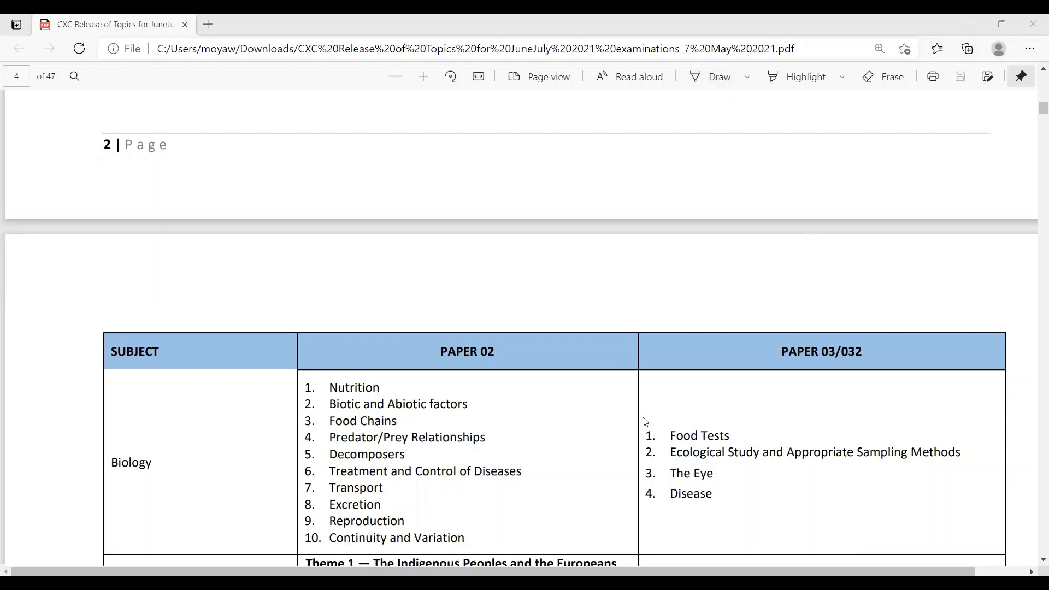
pyautogui.moveTo(677, 451)
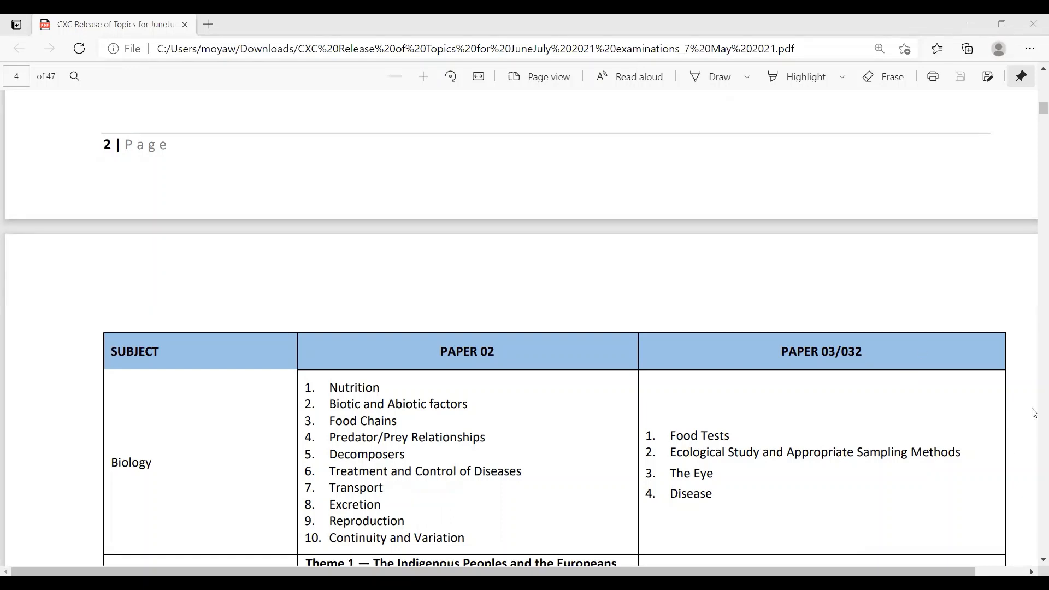
pyautogui.moveTo(744, 481)
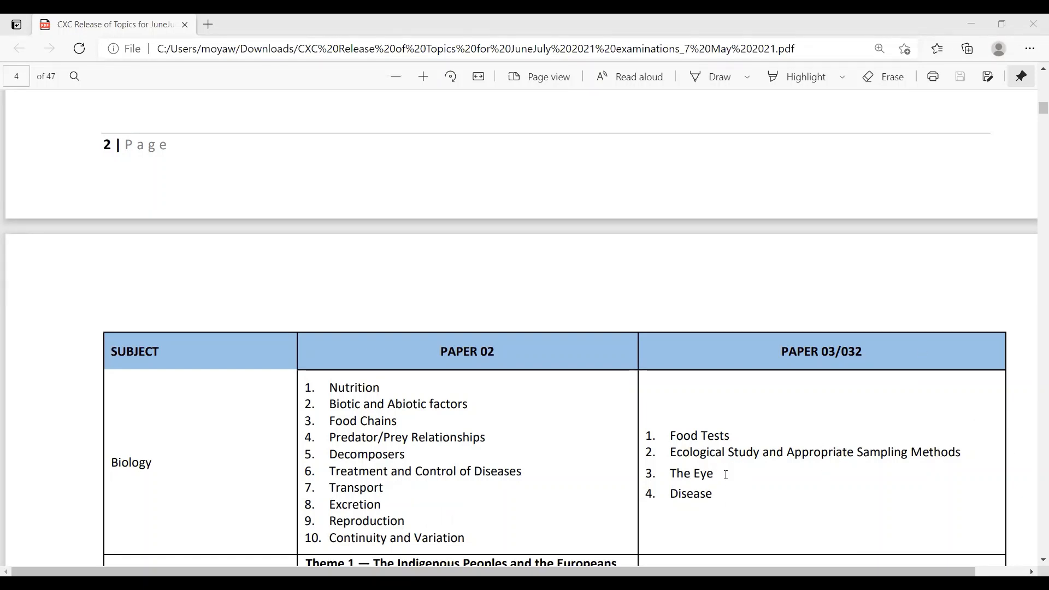
pyautogui.moveTo(701, 379)
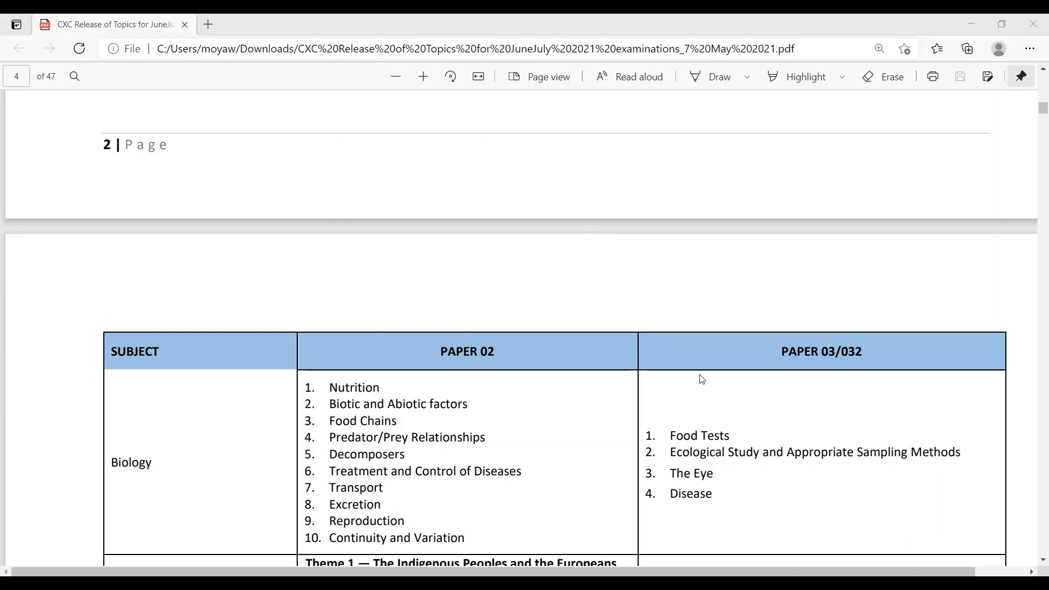
pyautogui.moveTo(854, 342)
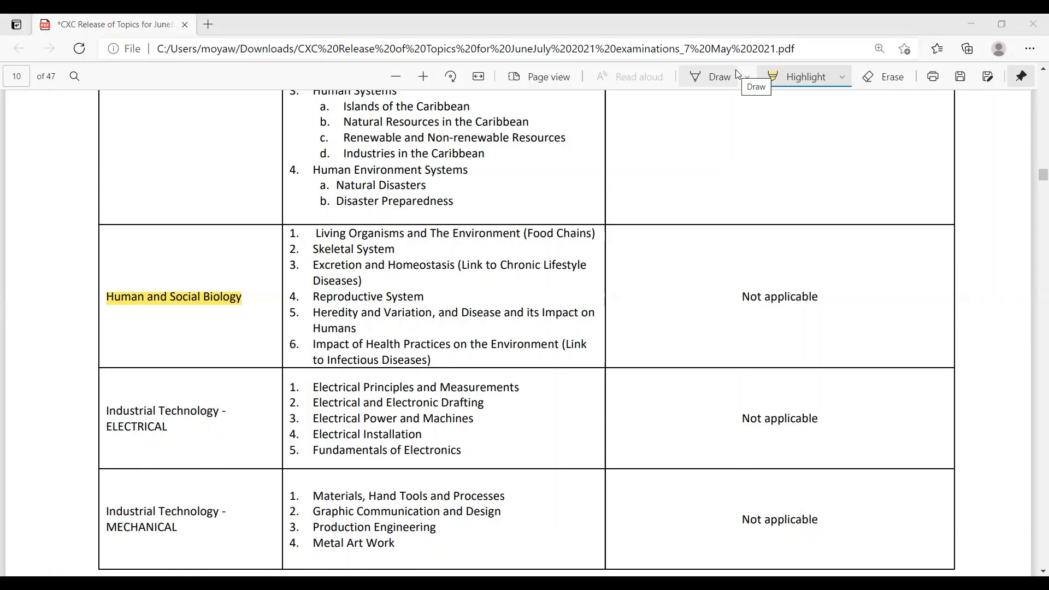
pyautogui.moveTo(773, 246)
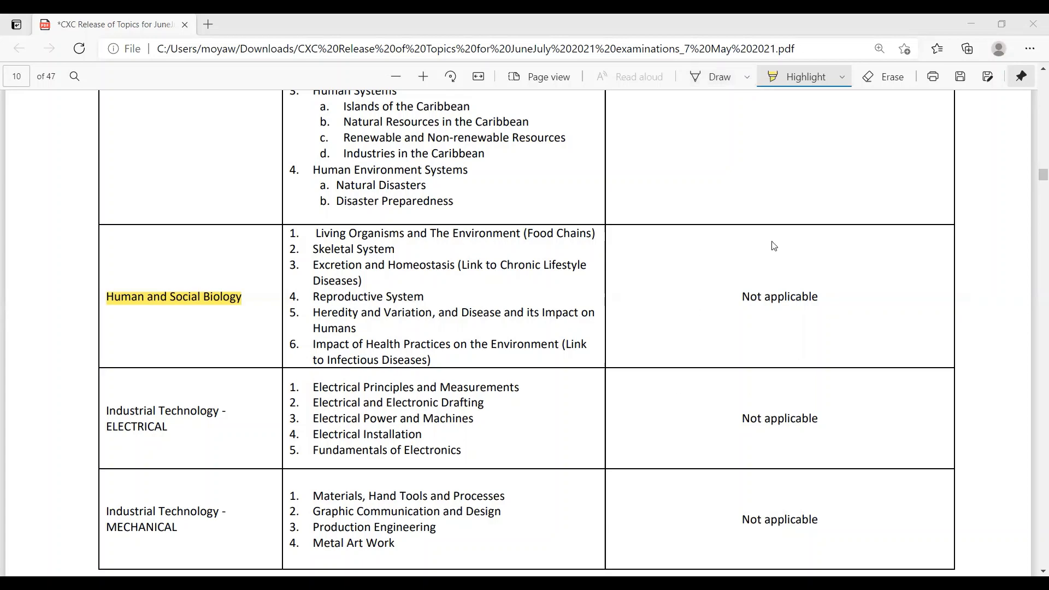
pyautogui.moveTo(810, 287)
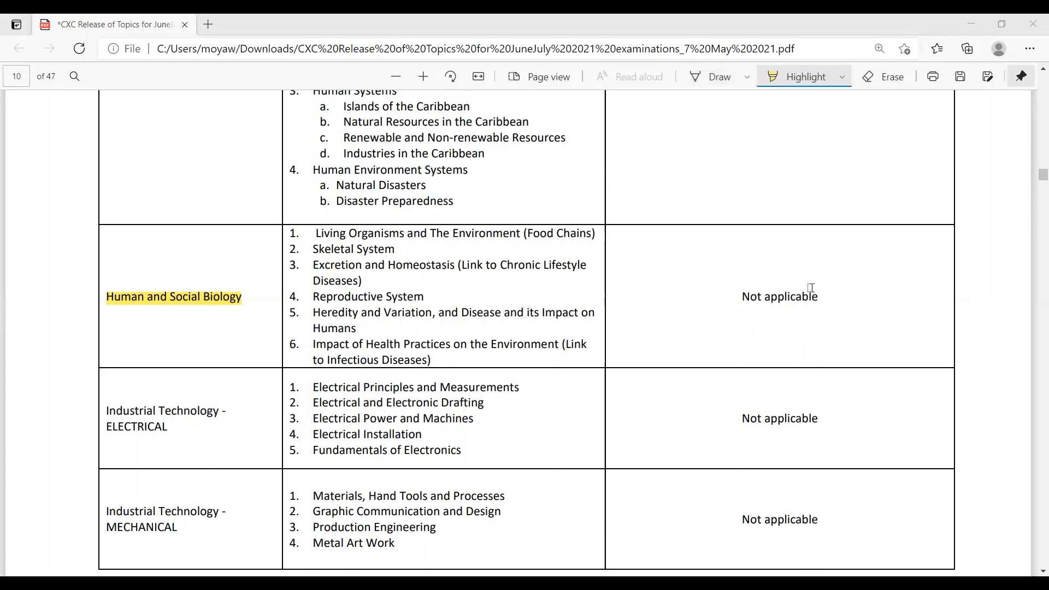
pyautogui.moveTo(446, 196)
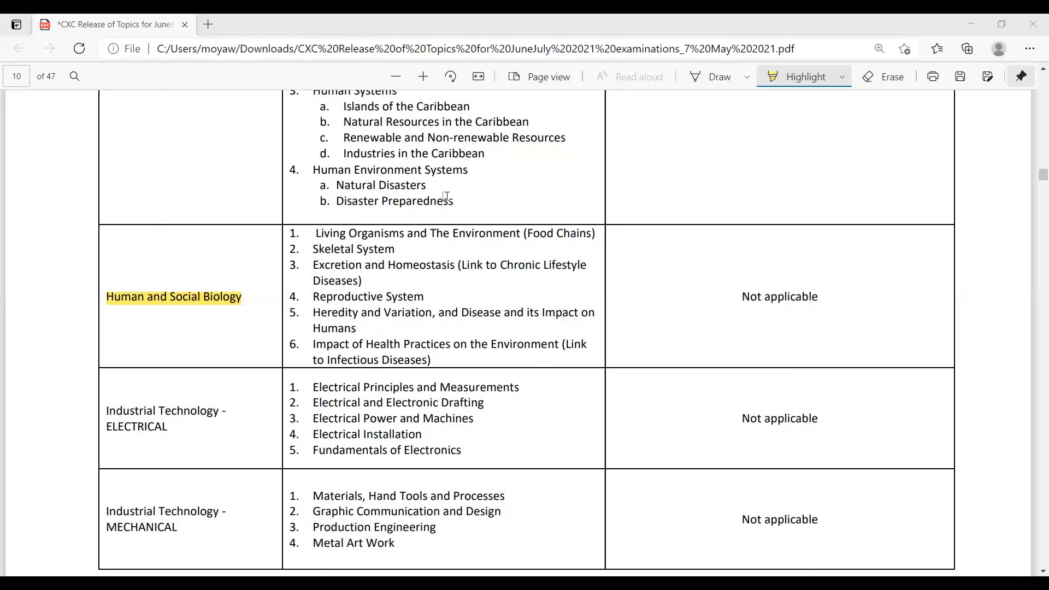
pyautogui.scroll(-3)
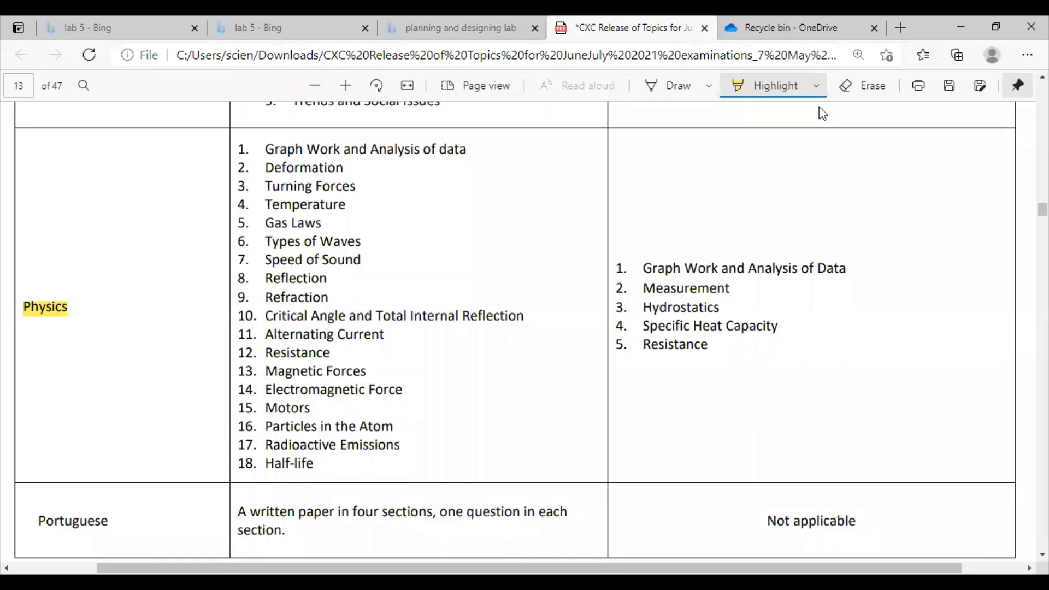
pyautogui.moveTo(352, 145)
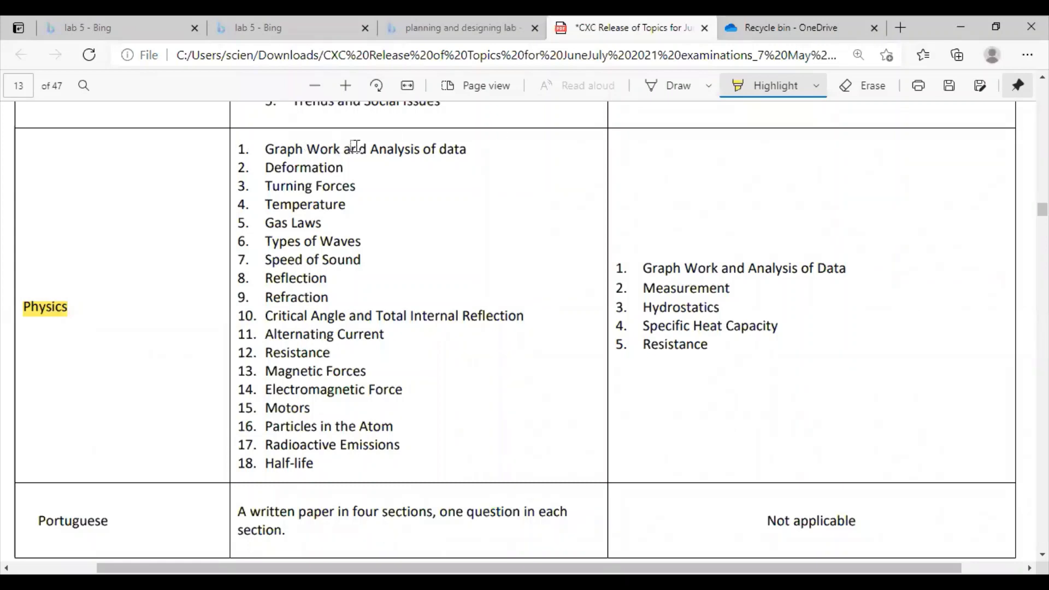
pyautogui.moveTo(328, 169)
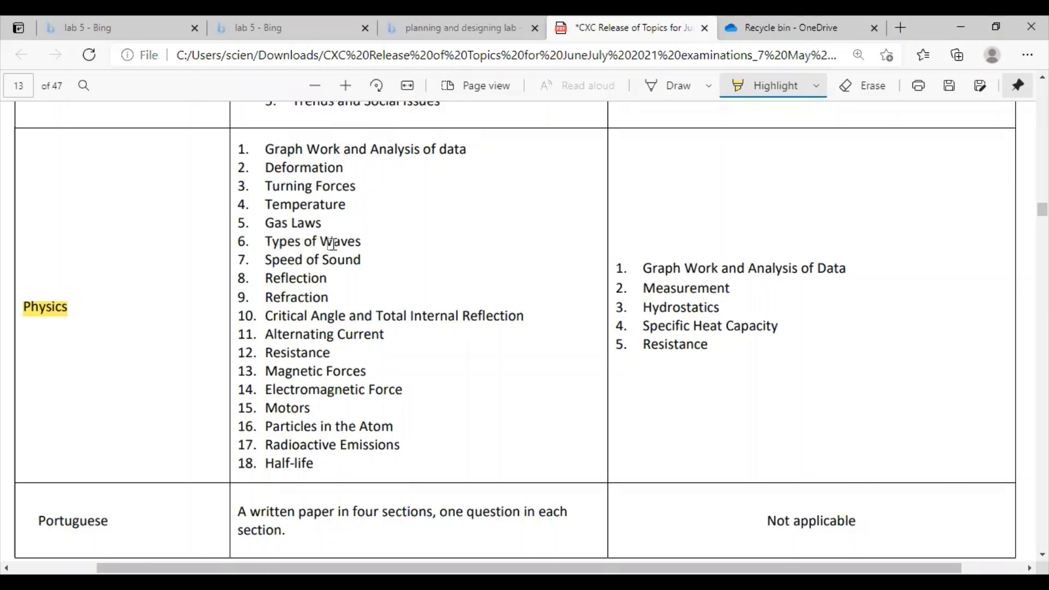
pyautogui.moveTo(315, 298)
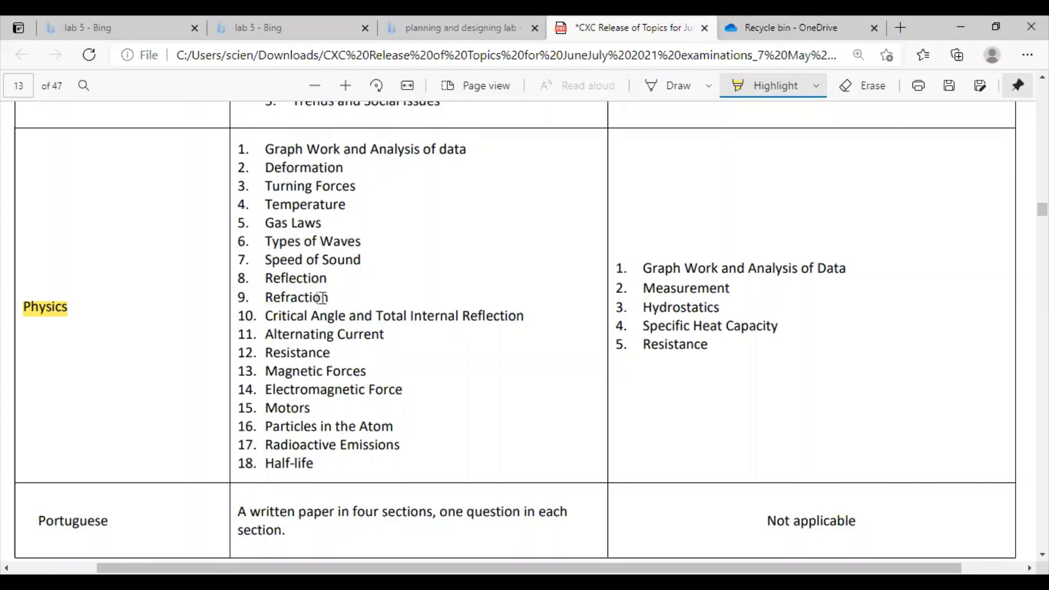
pyautogui.moveTo(367, 296)
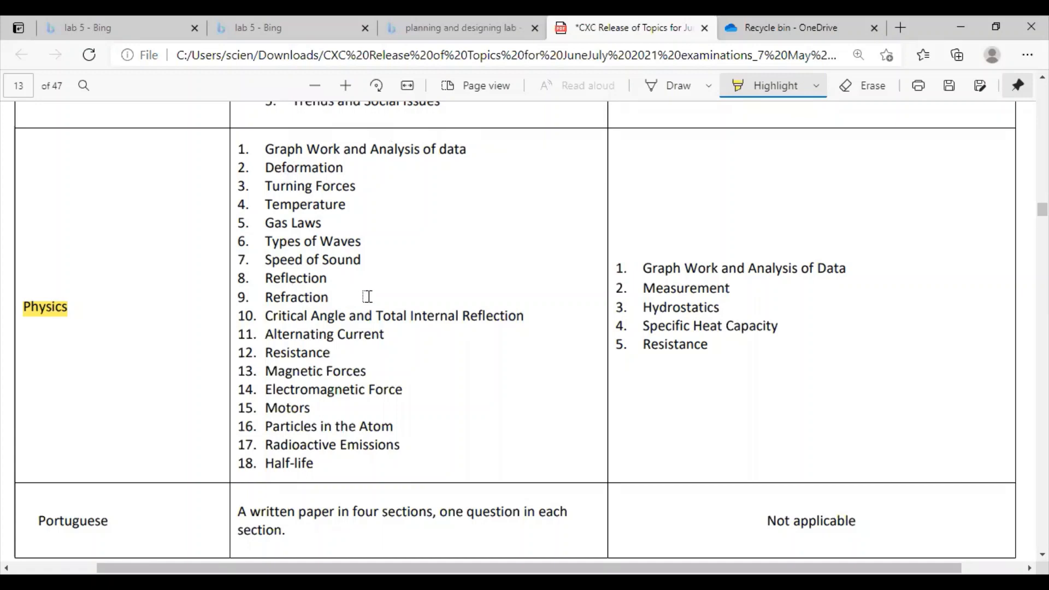
pyautogui.moveTo(328, 320)
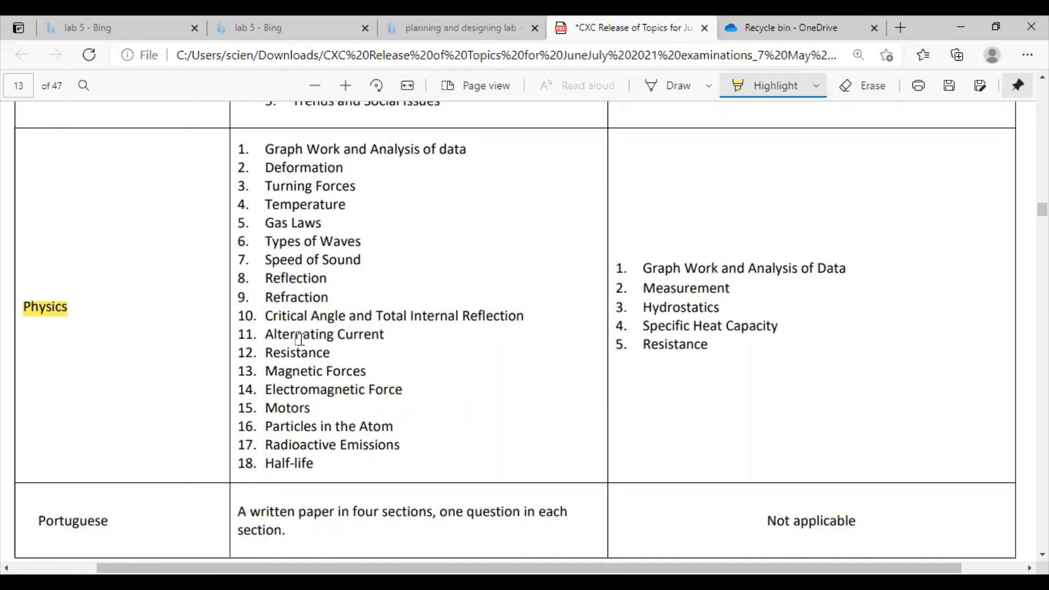
pyautogui.moveTo(376, 362)
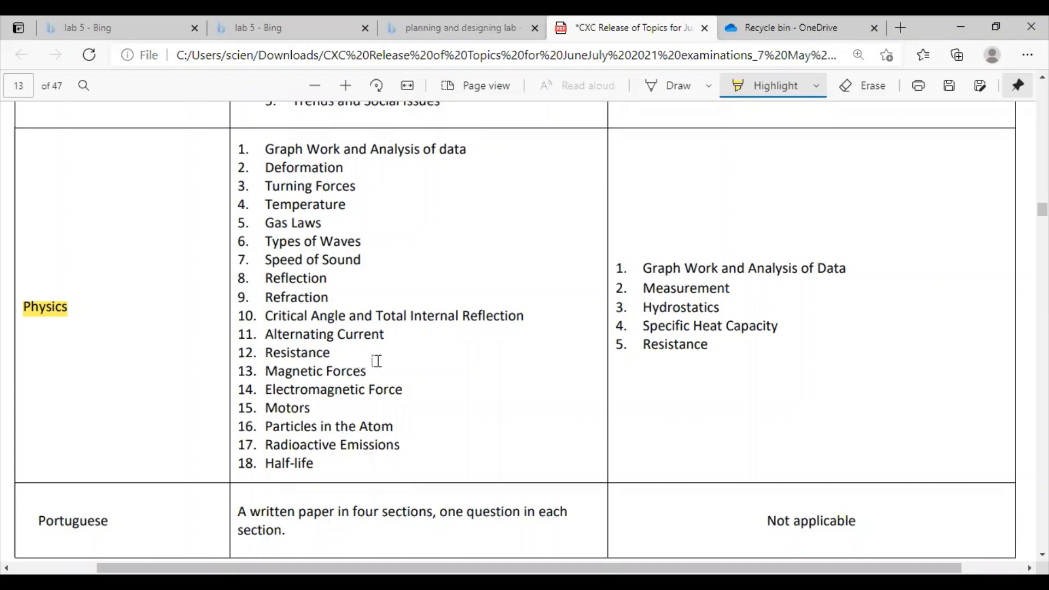
pyautogui.moveTo(382, 374)
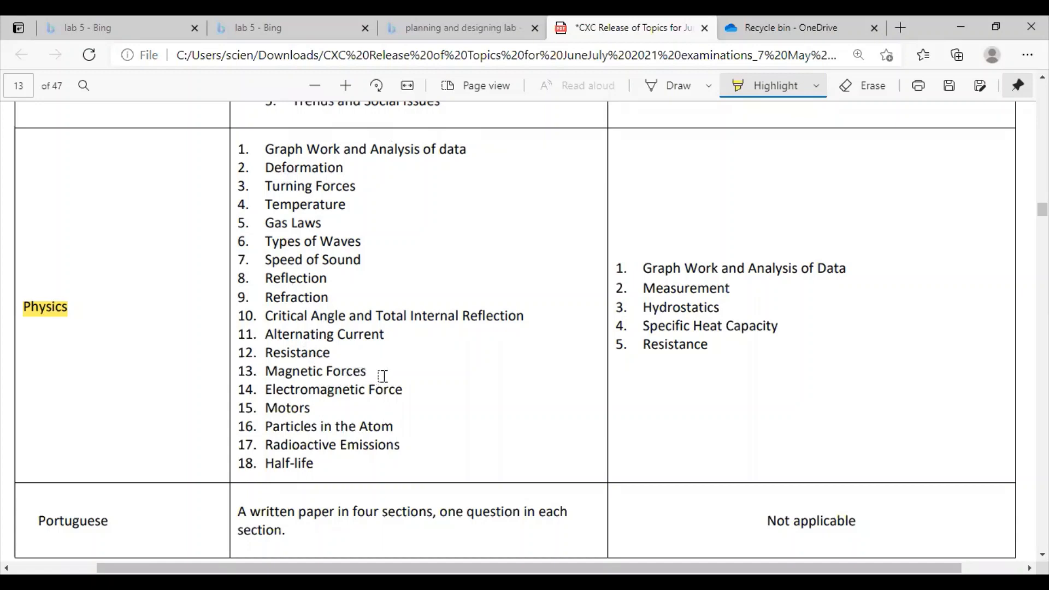
pyautogui.moveTo(321, 419)
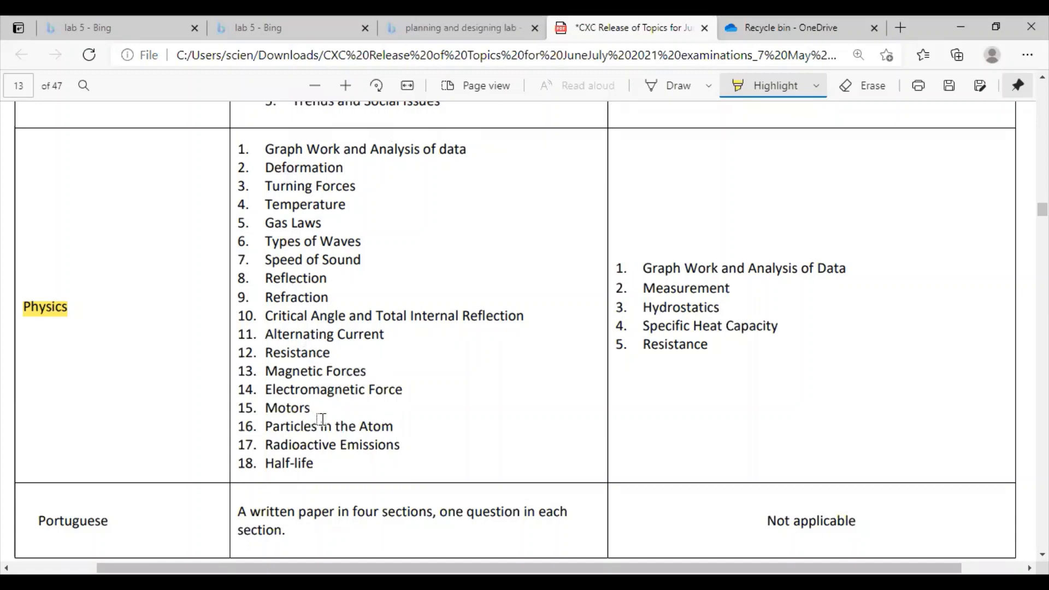
pyautogui.moveTo(320, 442)
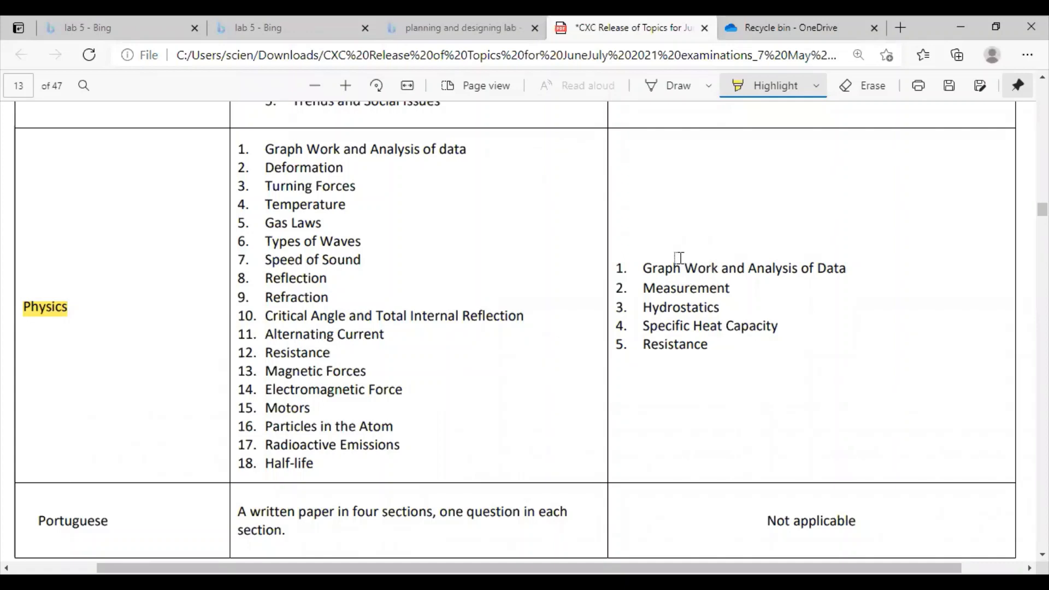
pyautogui.moveTo(838, 267)
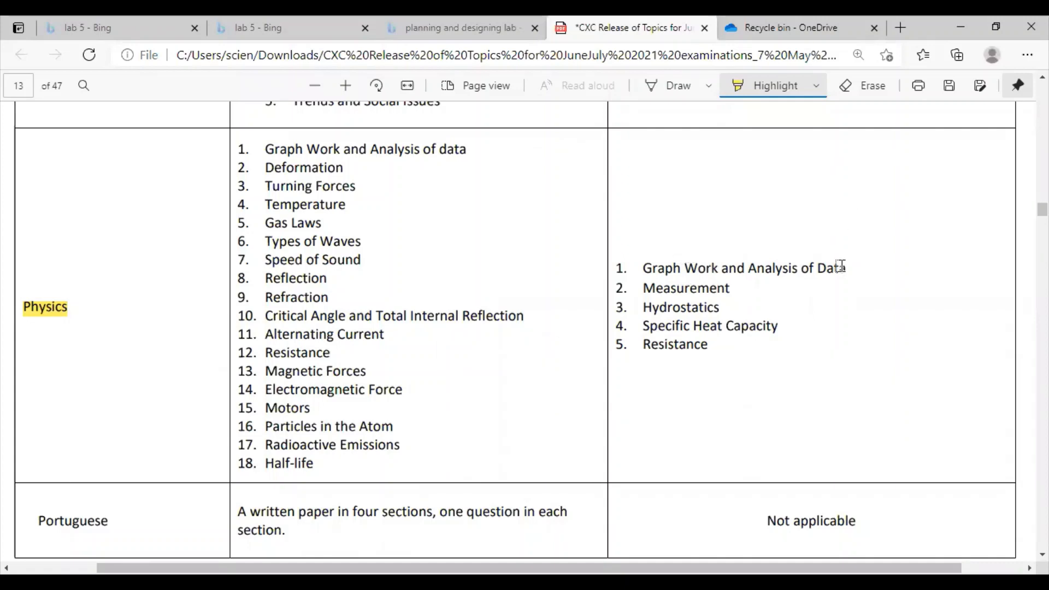
pyautogui.moveTo(654, 308)
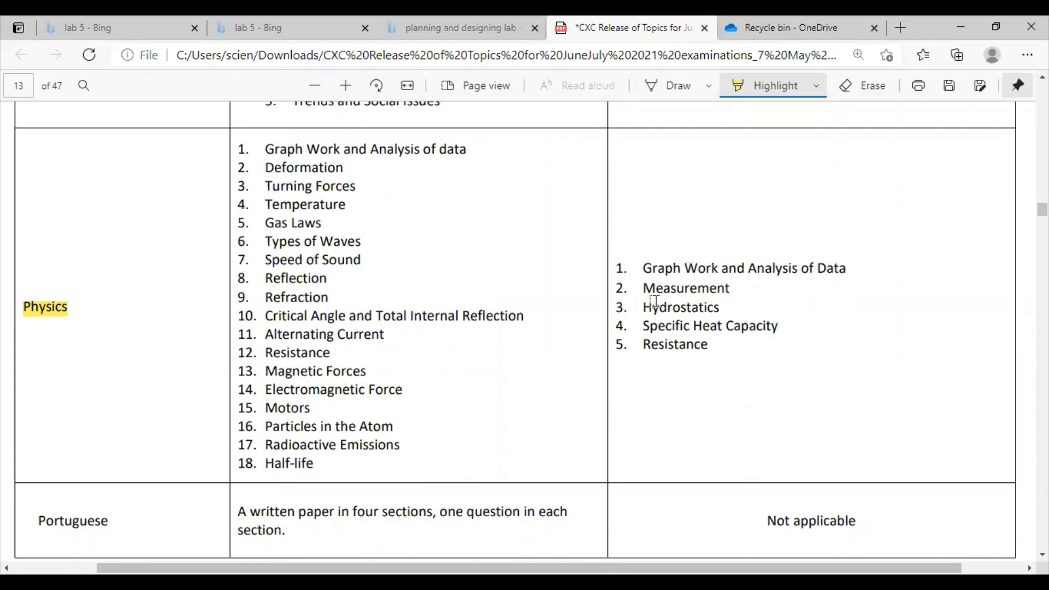
pyautogui.moveTo(749, 326)
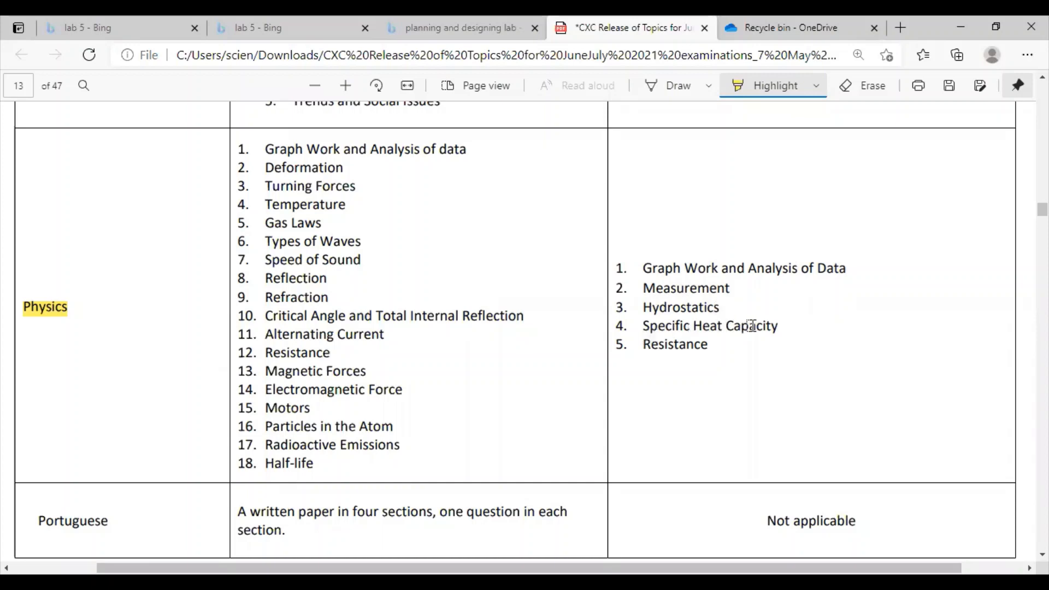
pyautogui.moveTo(703, 335)
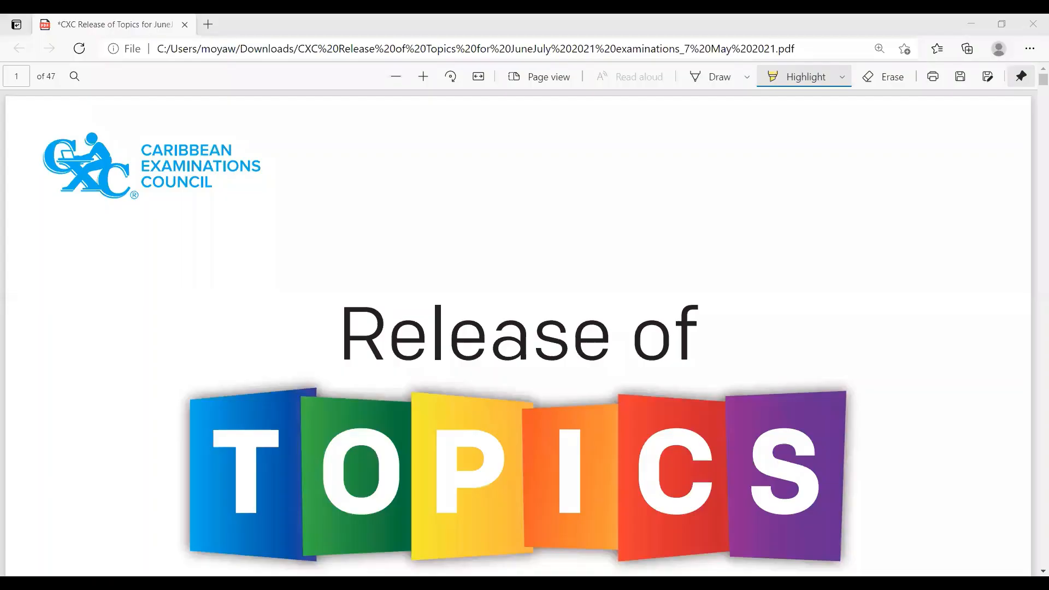
pyautogui.moveTo(737, 67)
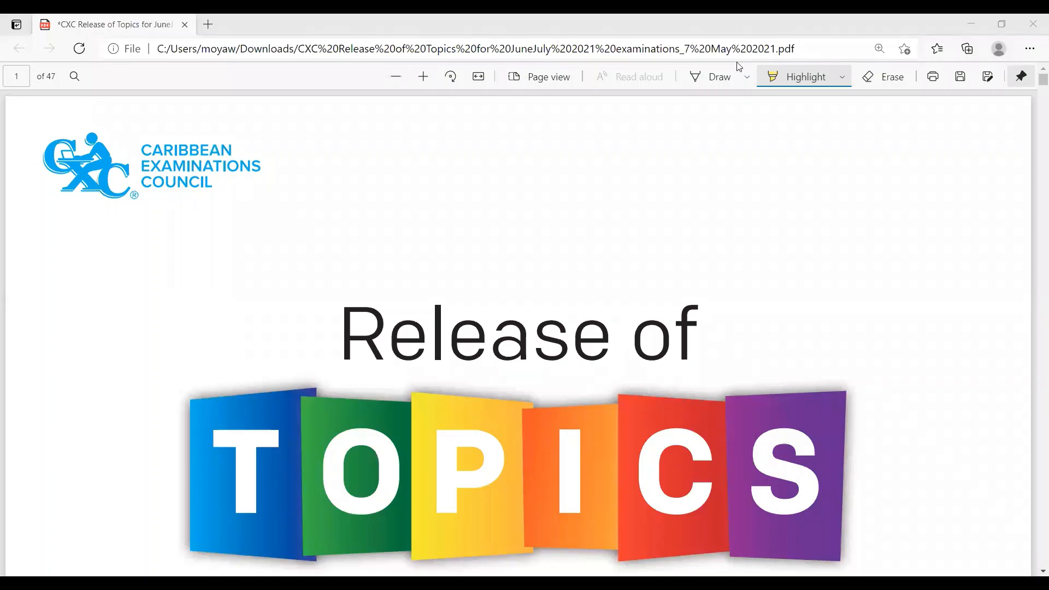